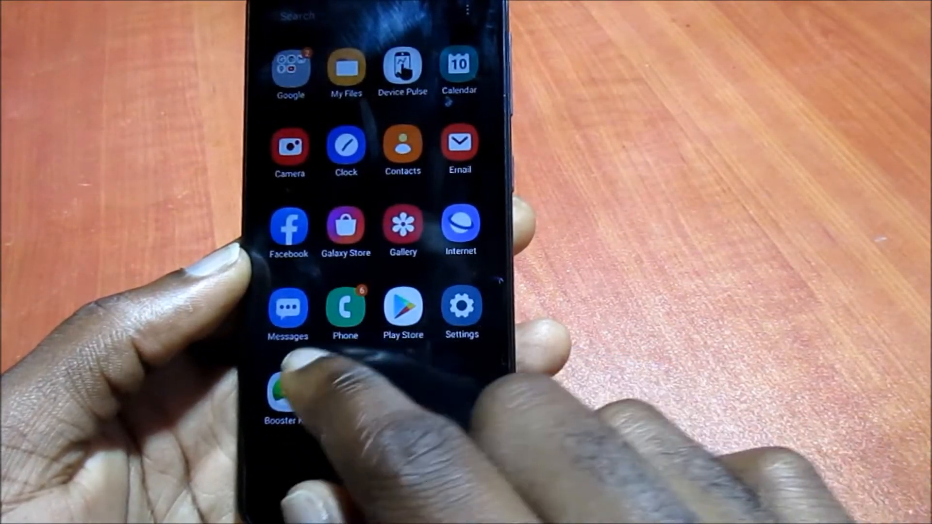
- Check Contacts, then open the Play Store updates page showing two pending updates
click(402, 144)
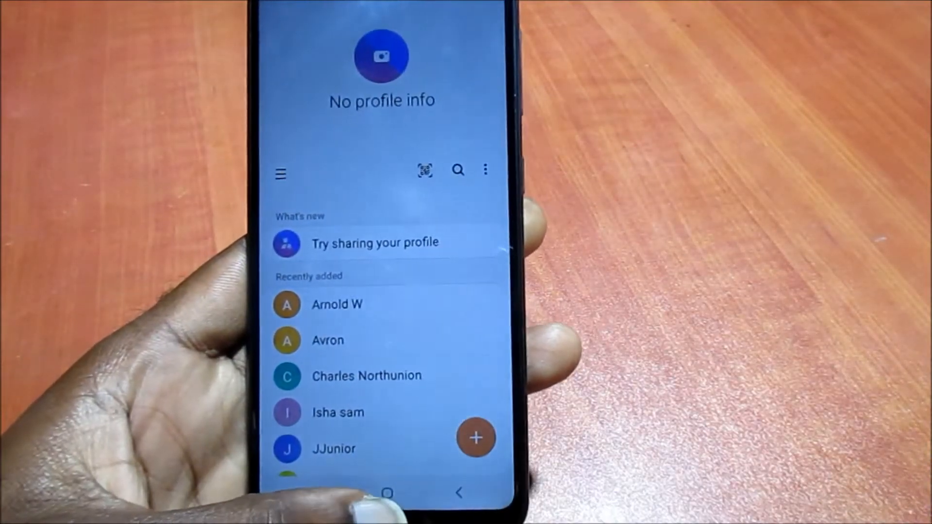
scroll(down, 3)
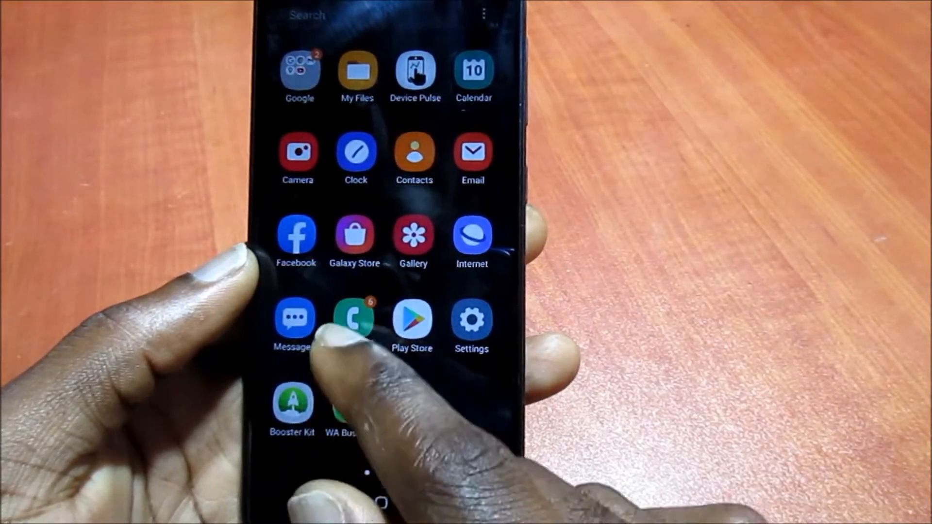
click(412, 320)
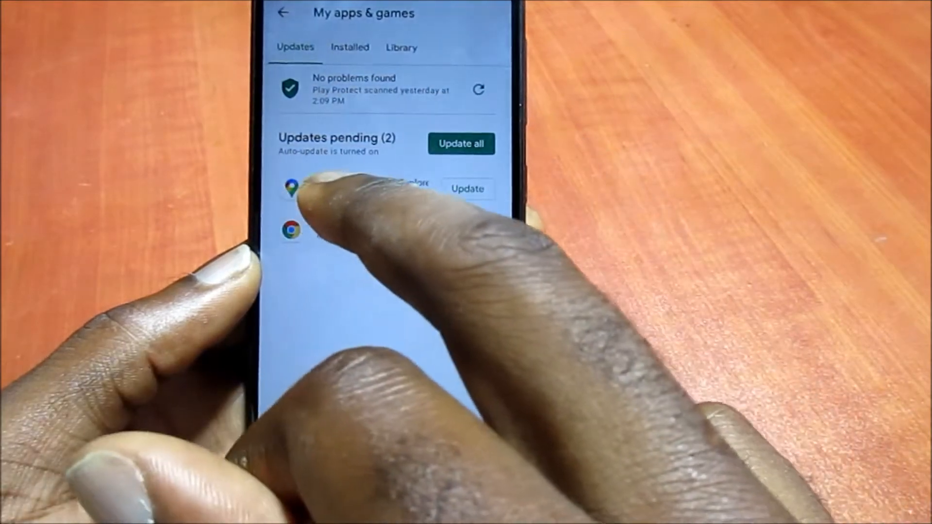
- Browse the Play Store Library and the Installed list of 39 apps
click(401, 48)
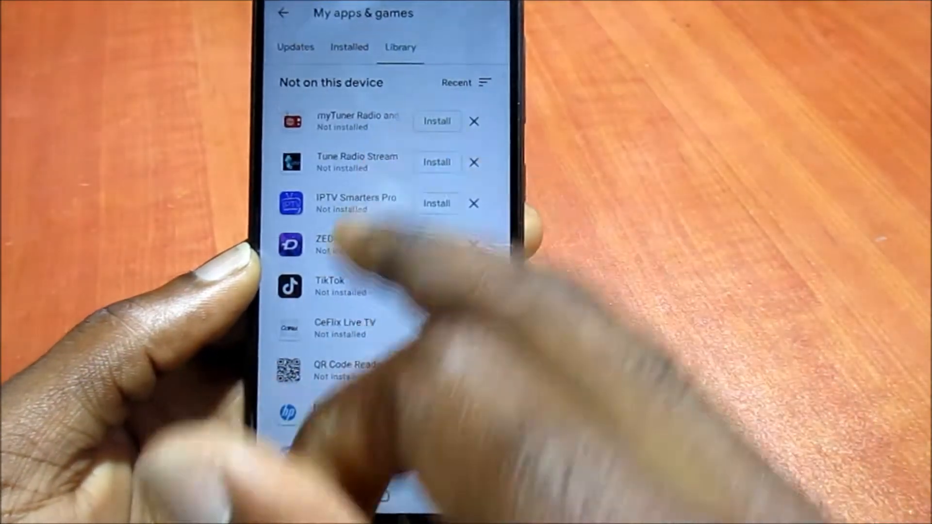
click(349, 47)
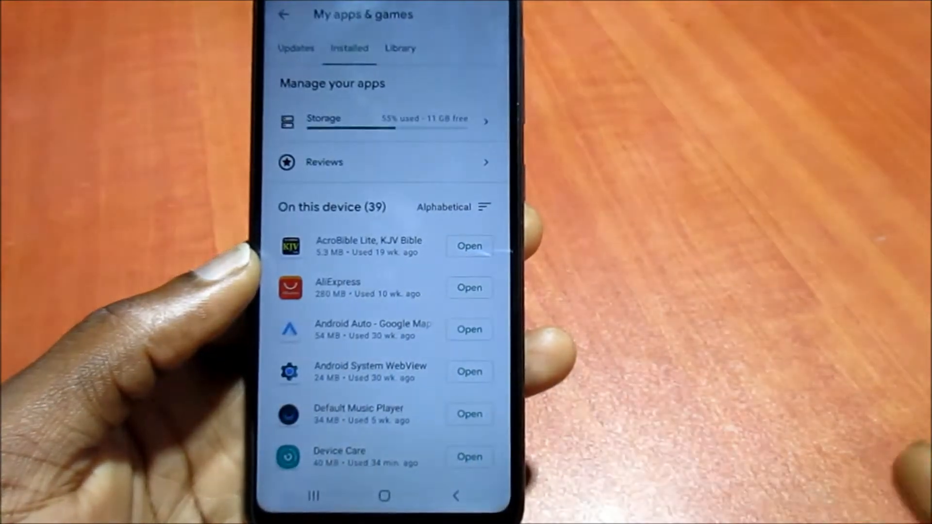
click(383, 496)
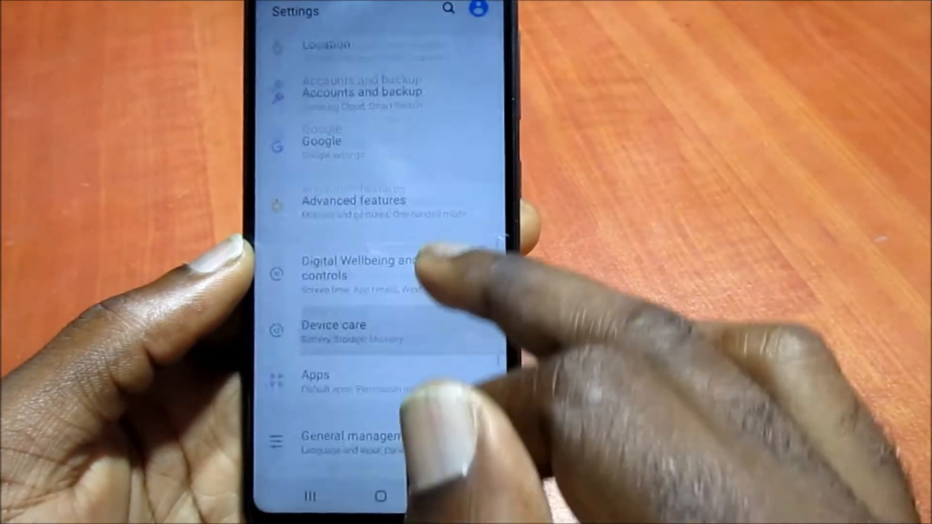
- Open Accounts and backup, showing Accounts, Samsung Cloud and Smart Switch
scroll(down, 3)
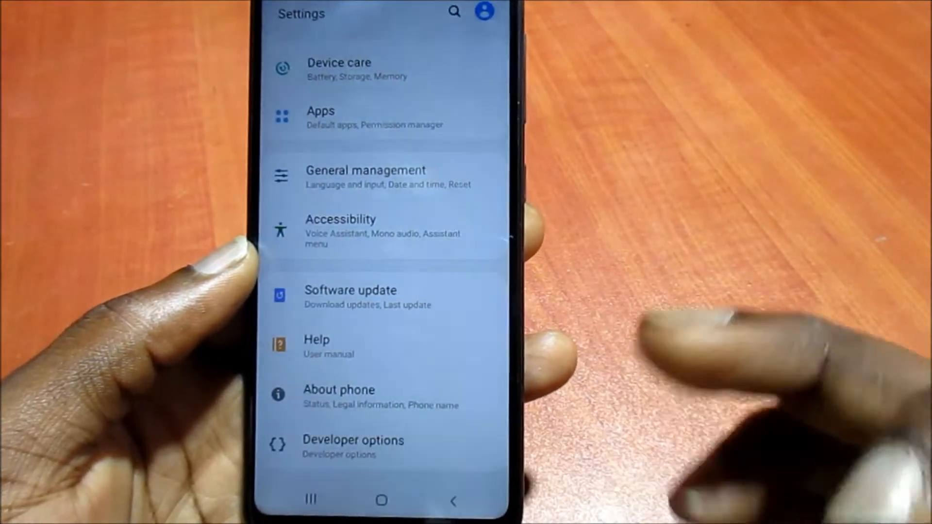
scroll(down, 3)
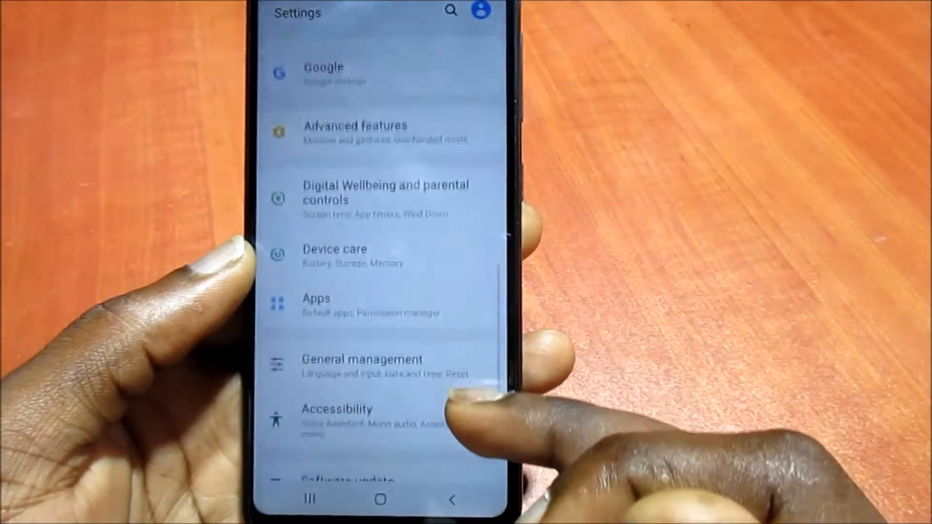
scroll(down, 3)
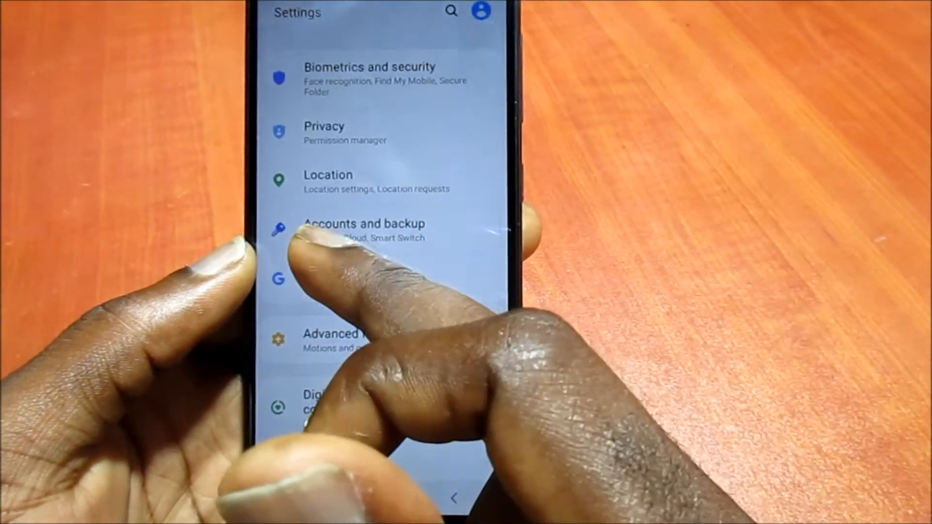
click(361, 230)
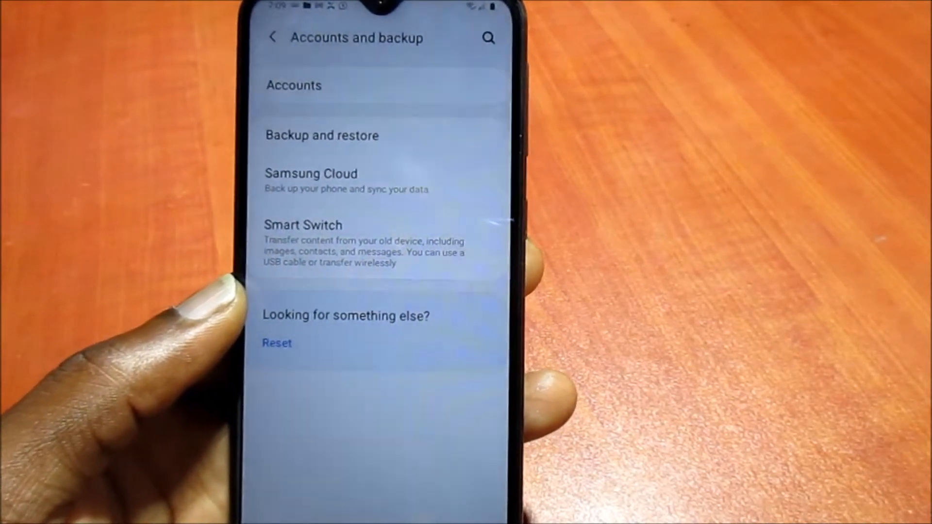
- Toggle People details, Contacts, Calendar and Gmail sync off and on for the Google account
click(294, 85)
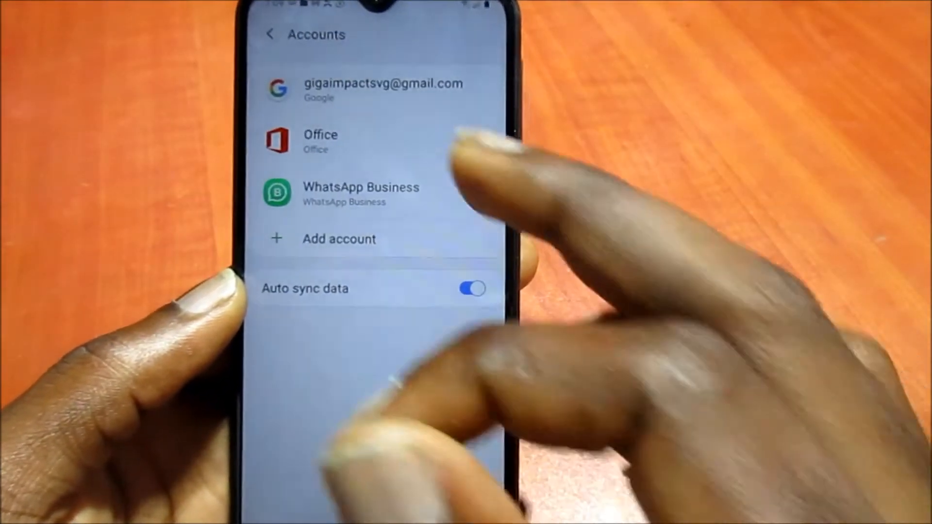
click(383, 89)
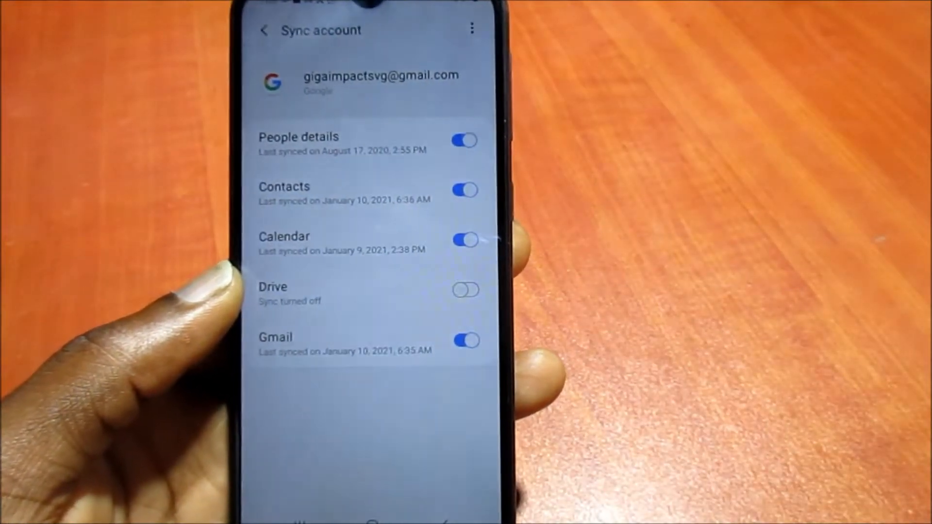
click(465, 140)
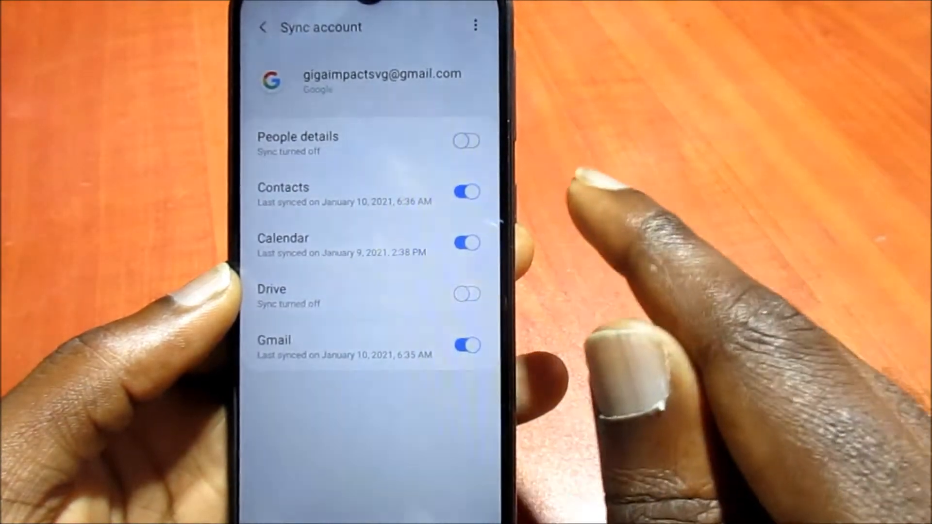
click(465, 140)
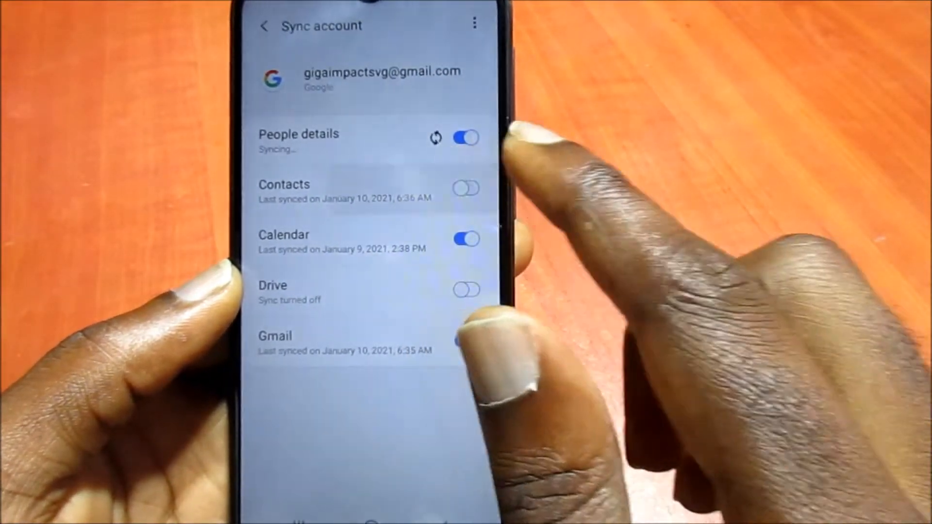
click(465, 187)
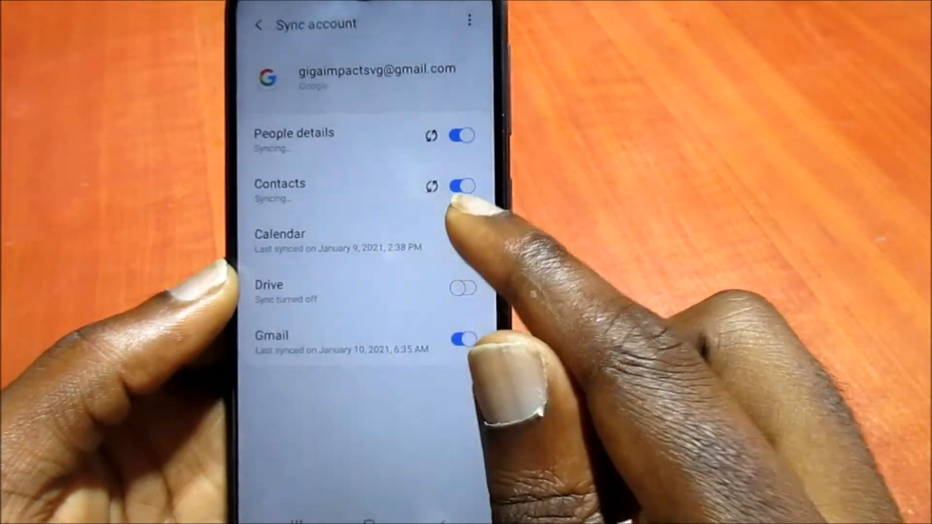
click(464, 233)
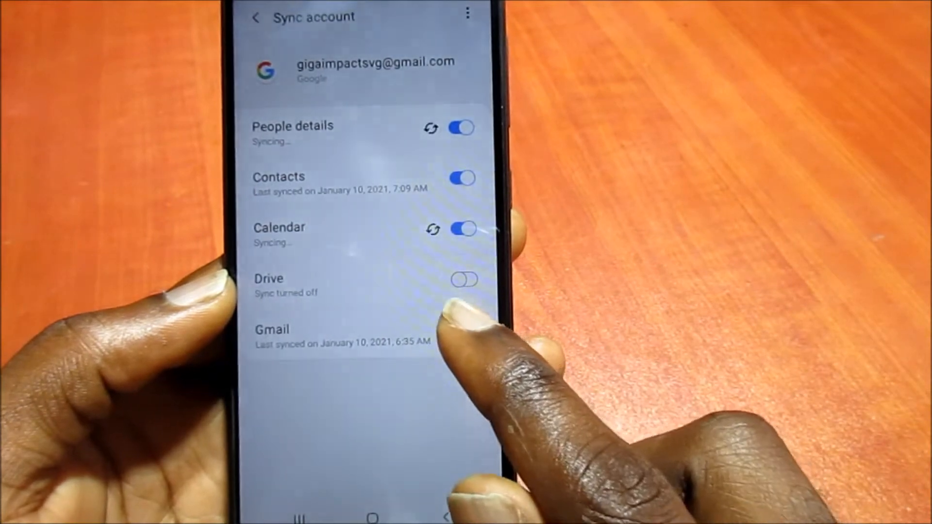
click(464, 336)
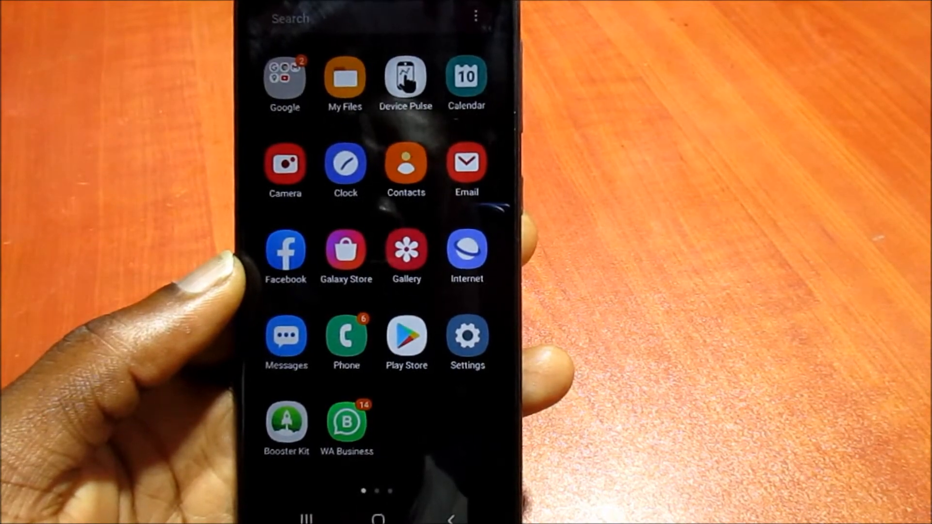
- Launch Google Drive and show its side menu with 5.7 GB of 15.0 GB used
scroll(left, 3)
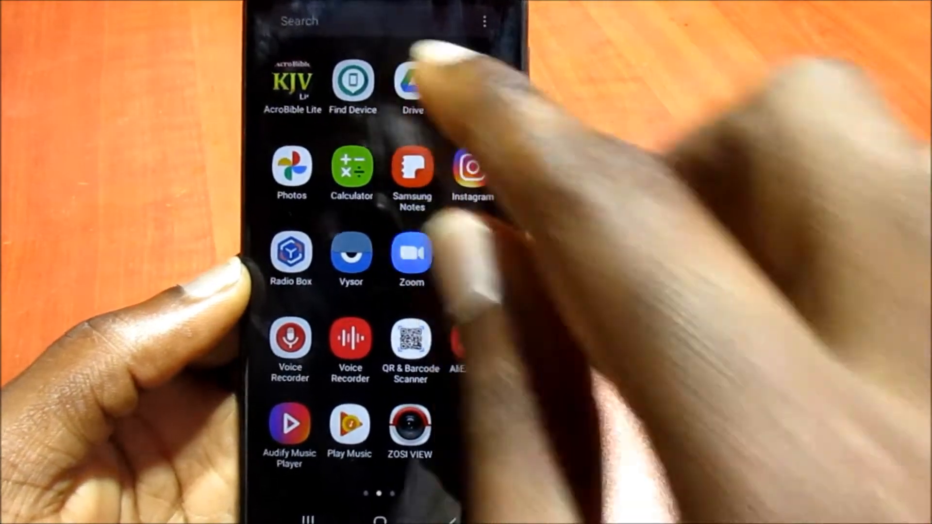
click(411, 80)
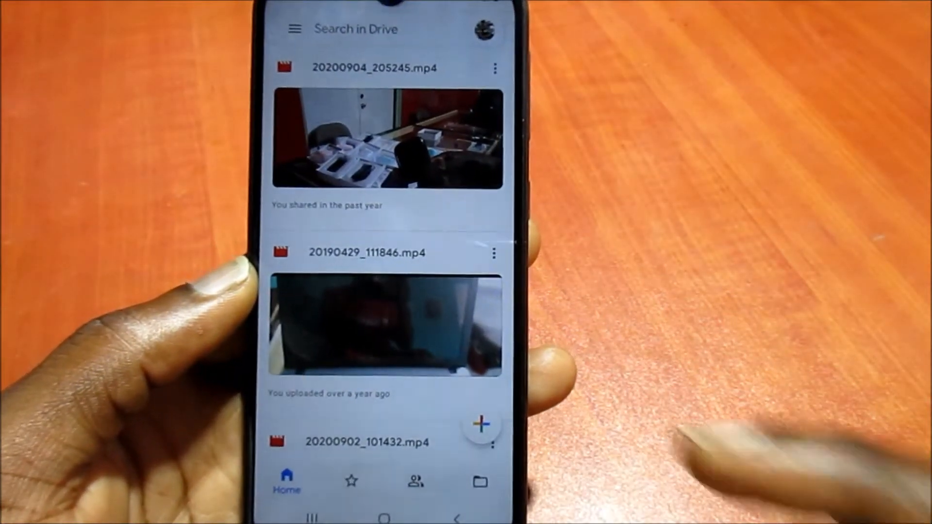
scroll(down, 3)
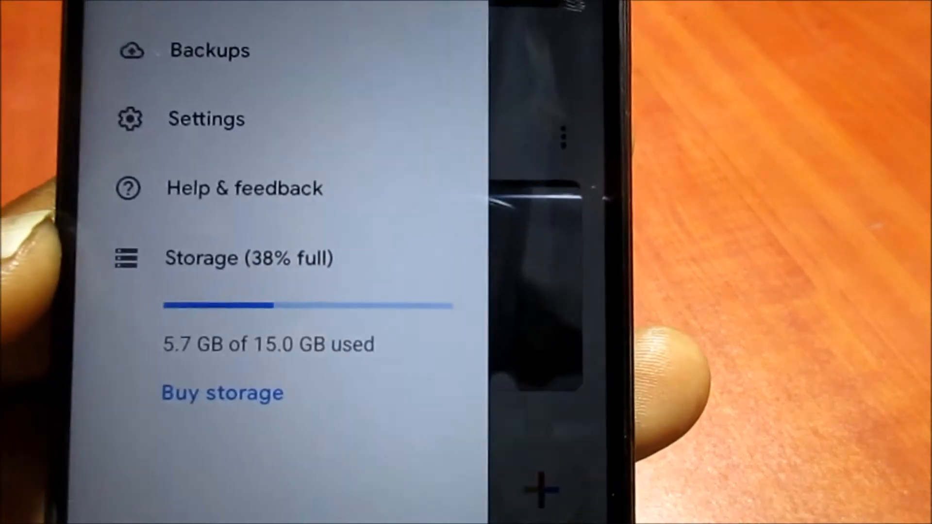
- View Drive backups (Galaxy A10e, WhatsApp, H96 mini), then launch Google Photos
scroll(down, 3)
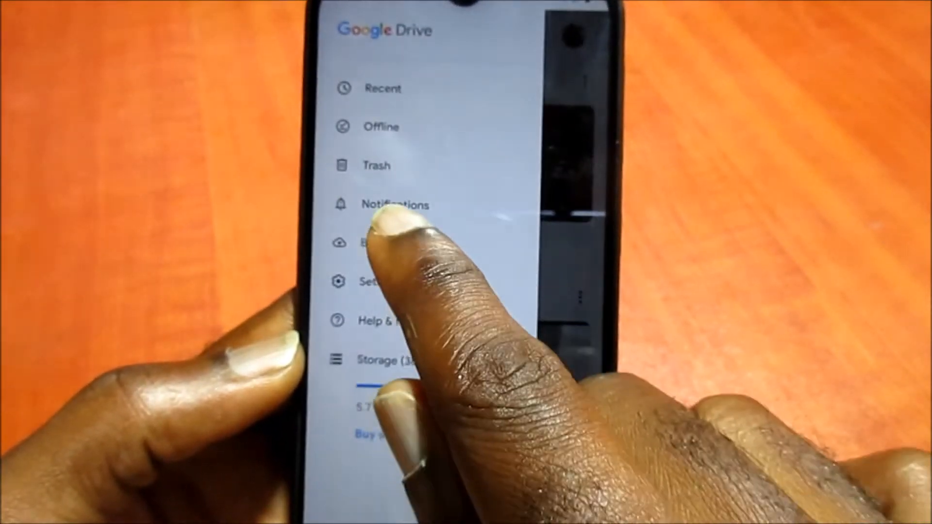
click(368, 243)
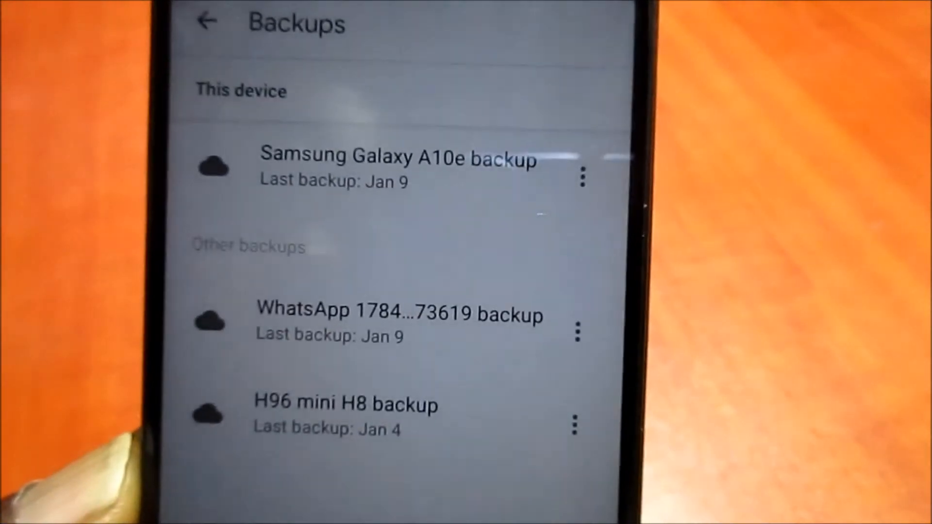
click(207, 22)
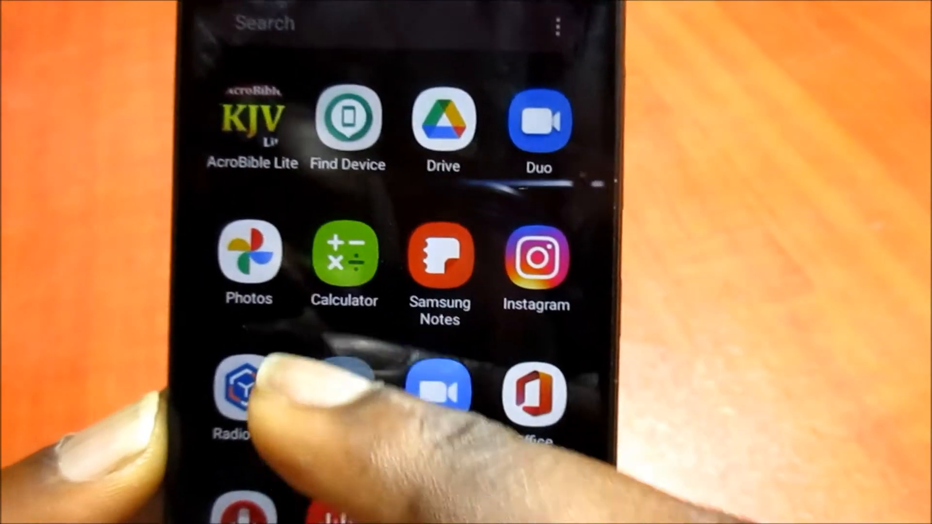
click(248, 258)
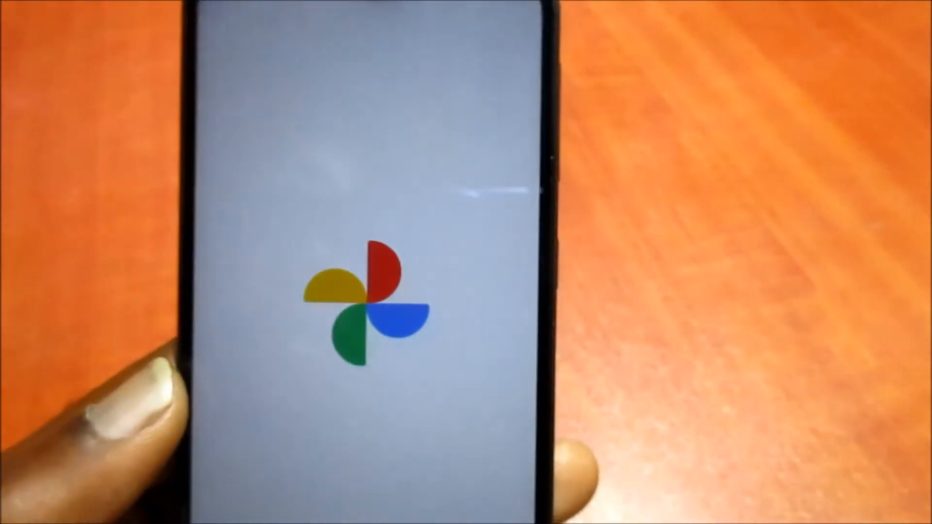